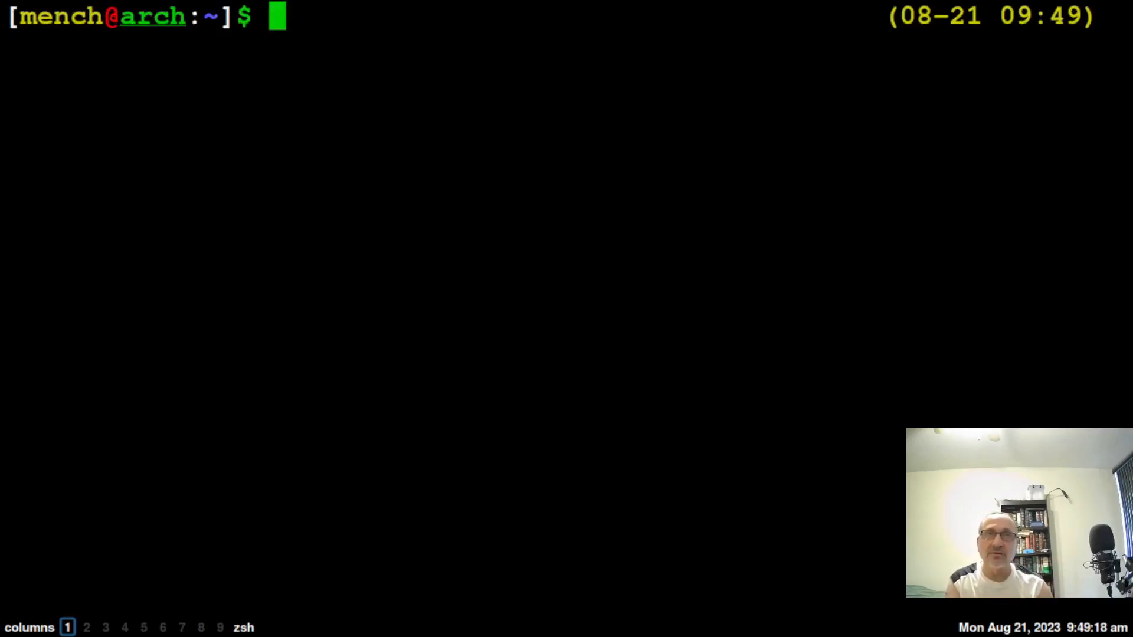
# Type a git clone command for gitlab.com/artibus1/mench.git, then cancel it
pyautogui.write('git cl')
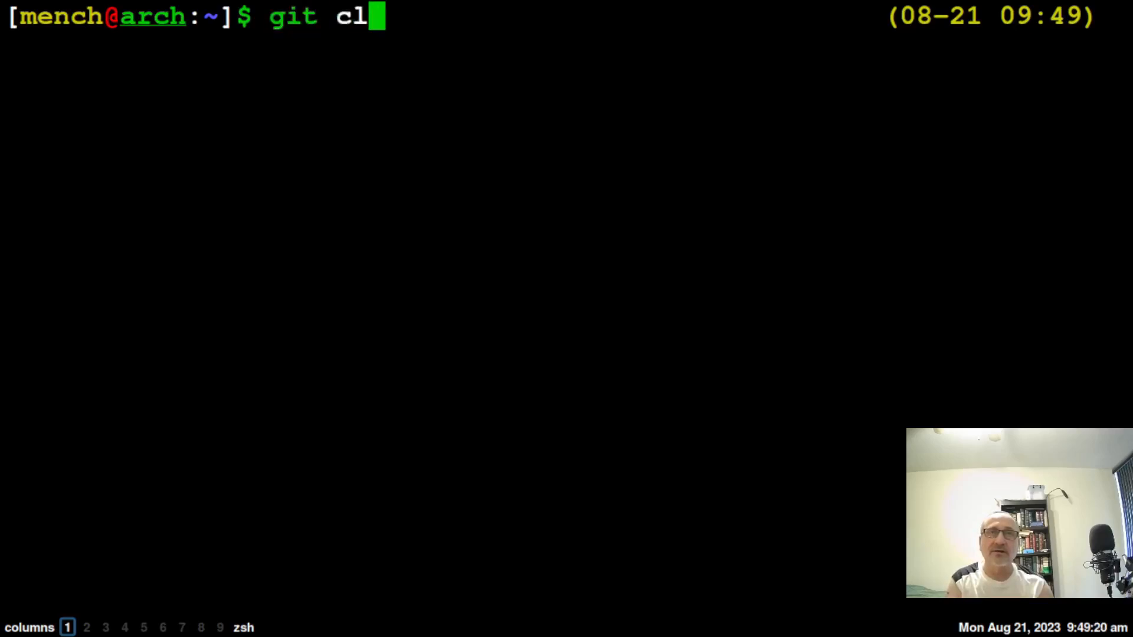
pyautogui.write('one')
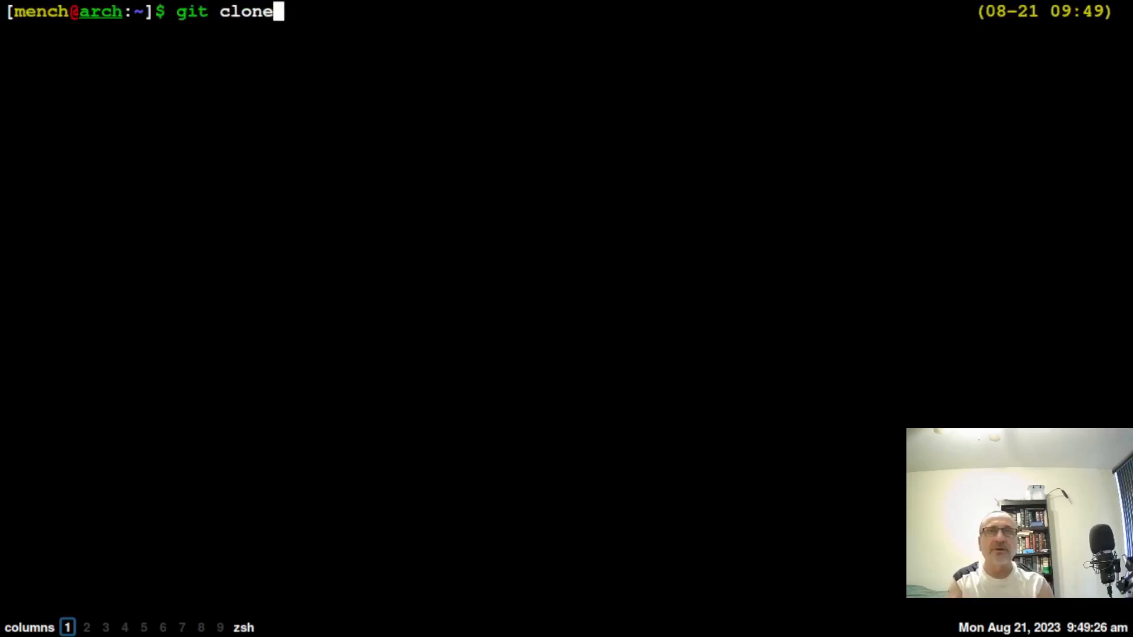
pyautogui.write('h')
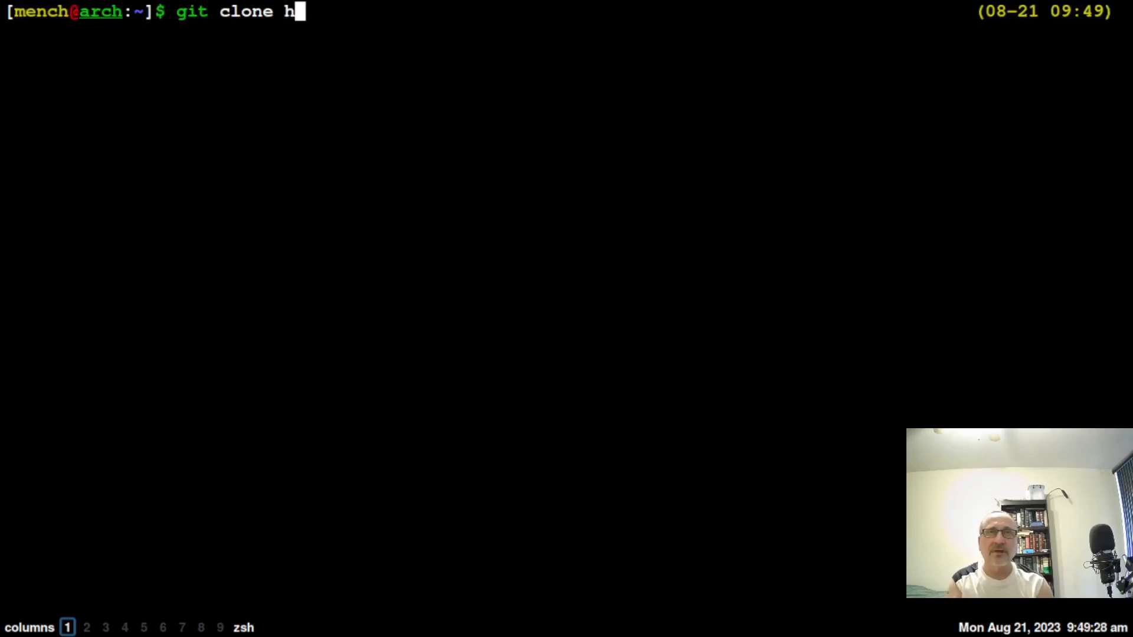
pyautogui.write('ttps:/')
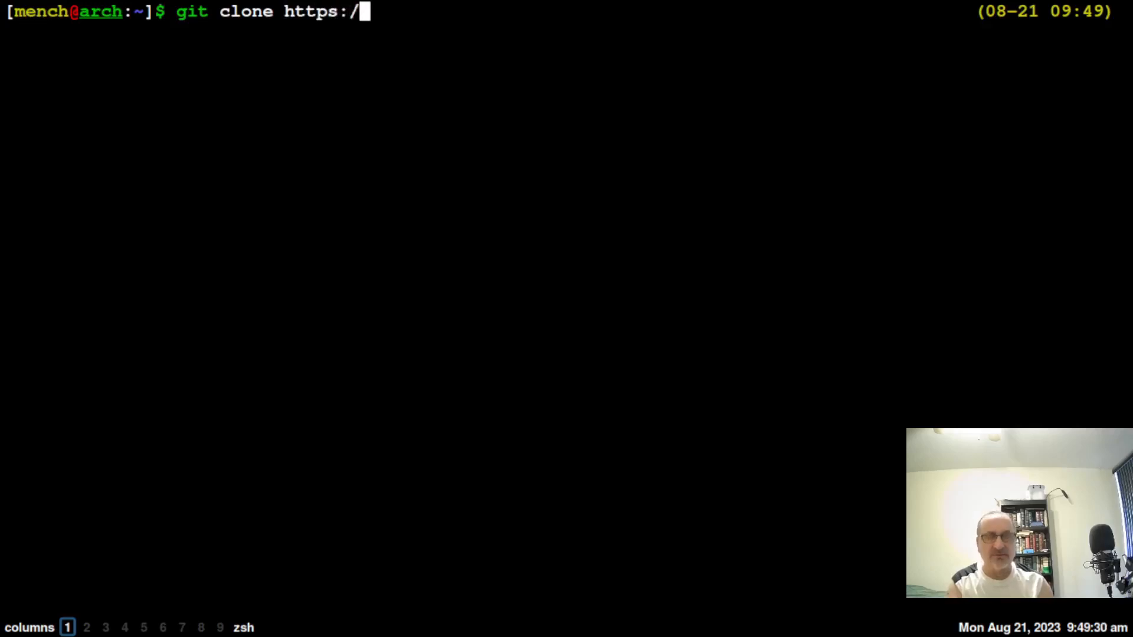
pyautogui.write('/')
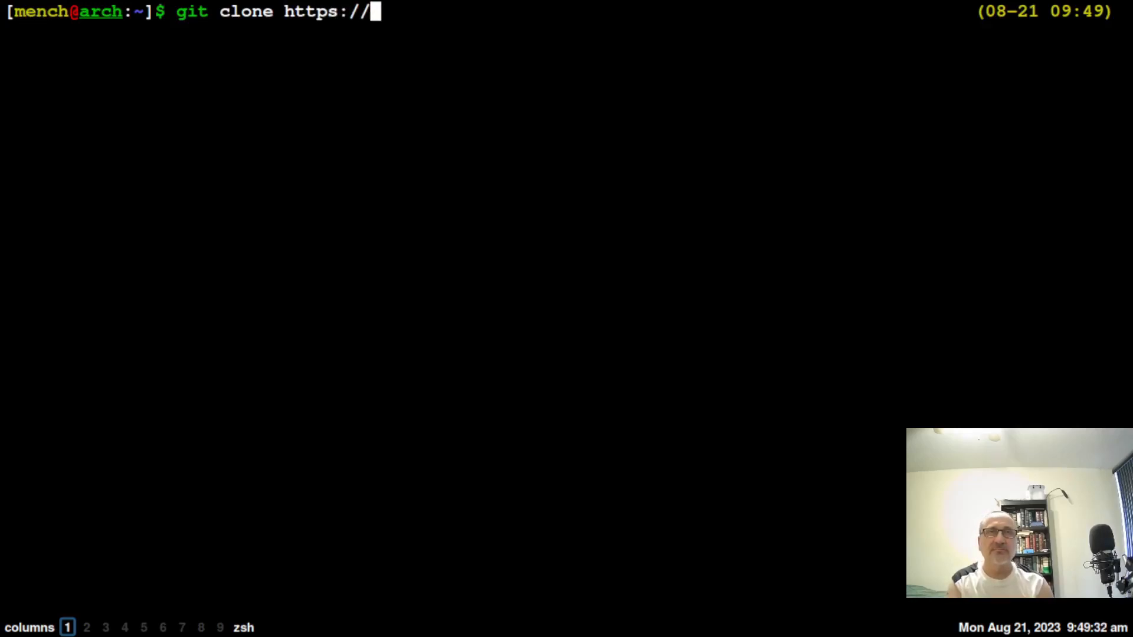
pyautogui.write('gitlab.co')
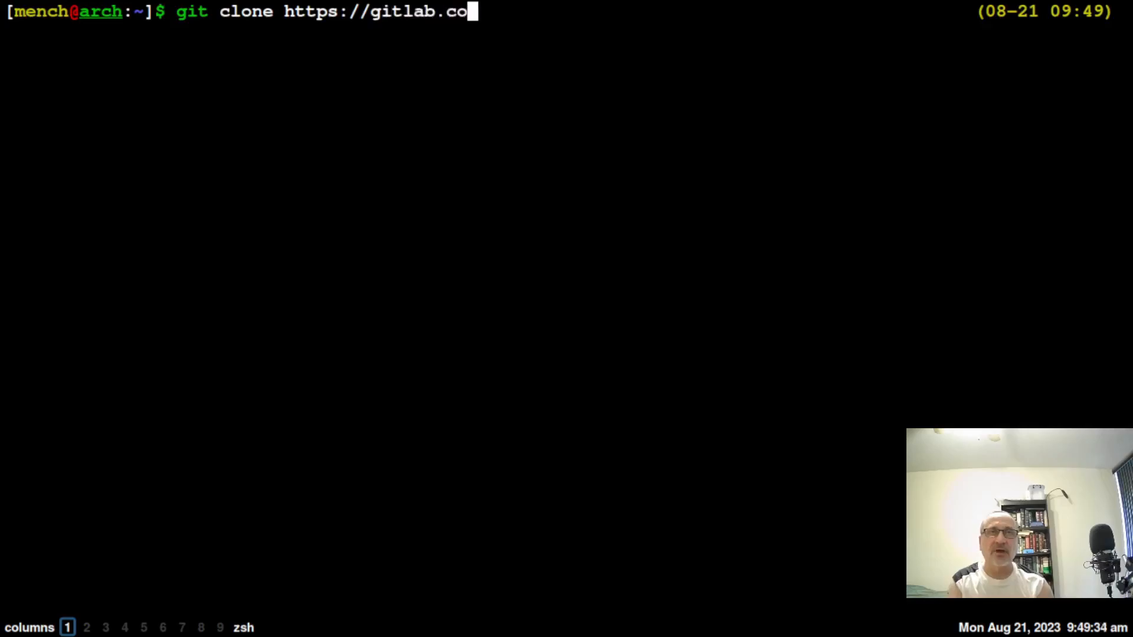
pyautogui.write('m/ar')
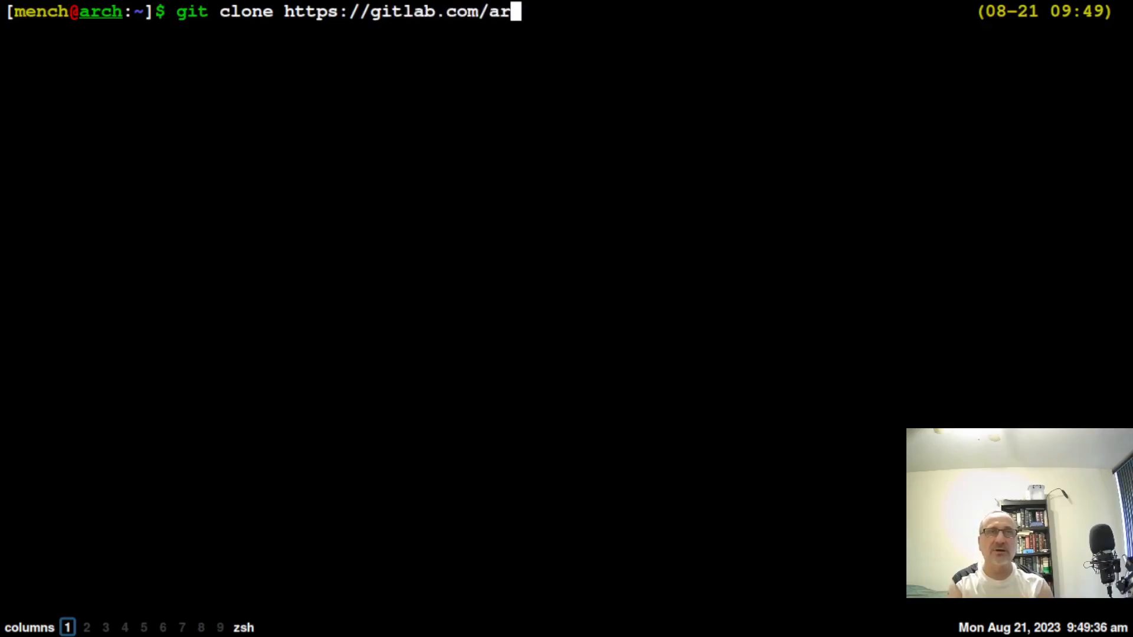
pyautogui.write('tibus1')
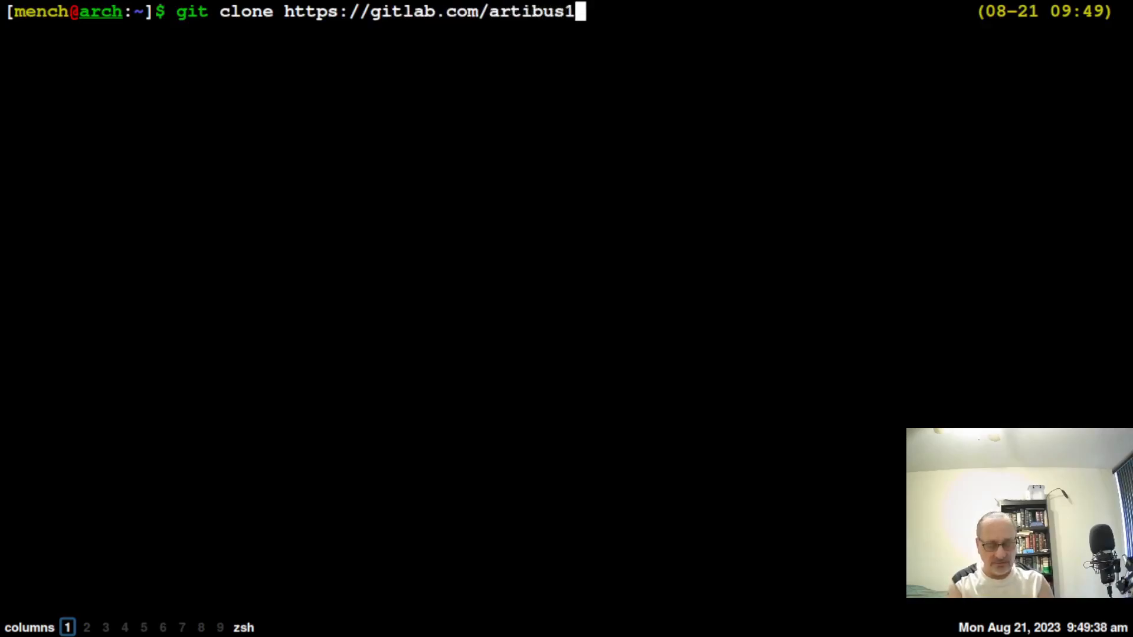
pyautogui.write('/mench.')
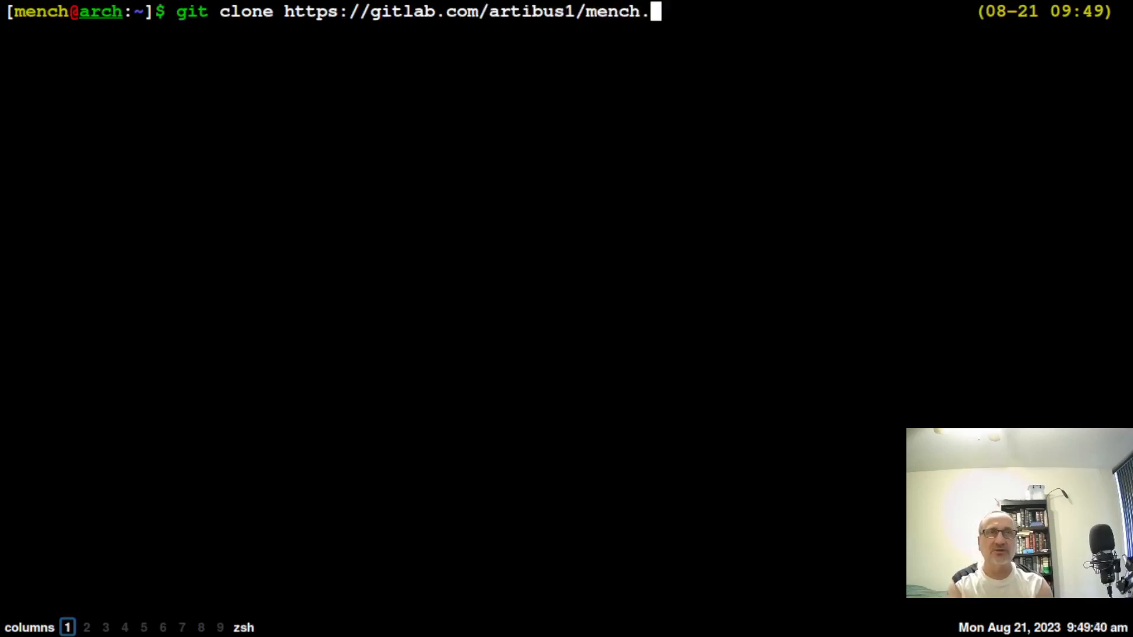
pyautogui.write('git')
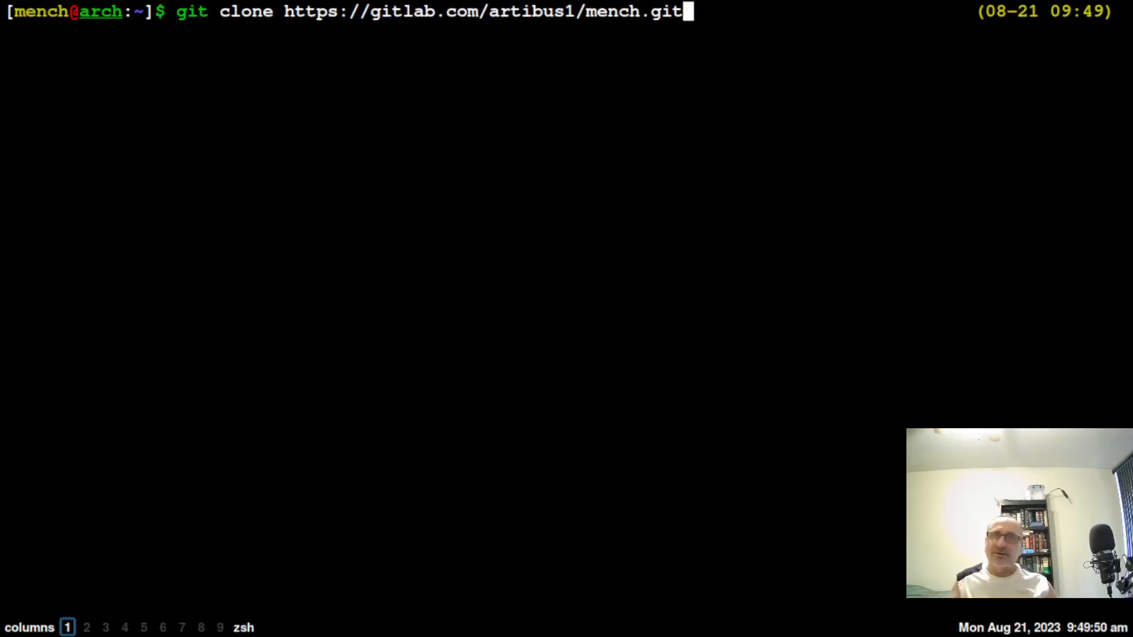
pyautogui.press('BackSpace')
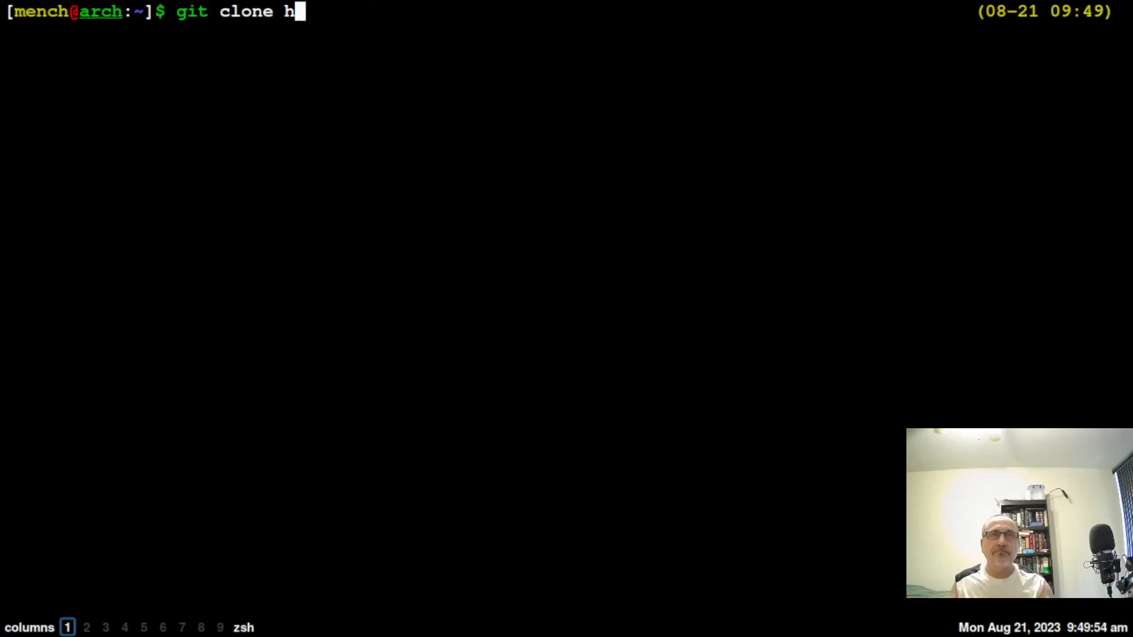
pyautogui.press('ctrl+c')
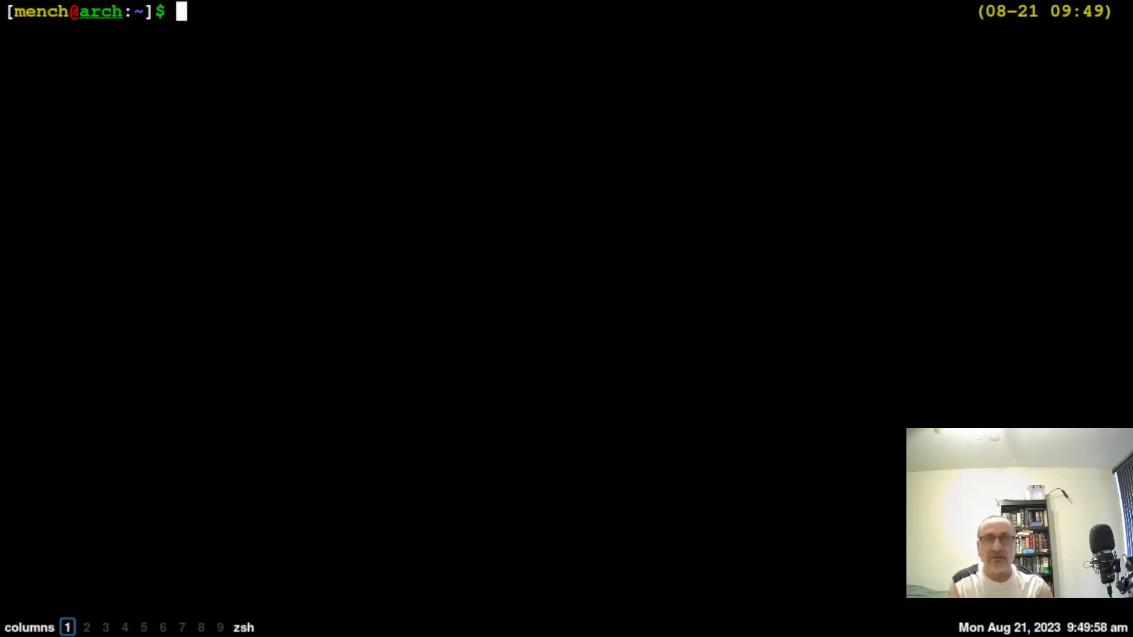
# Enter the mench folder and pull its latest changes with git
pyautogui.write('cd mench/')
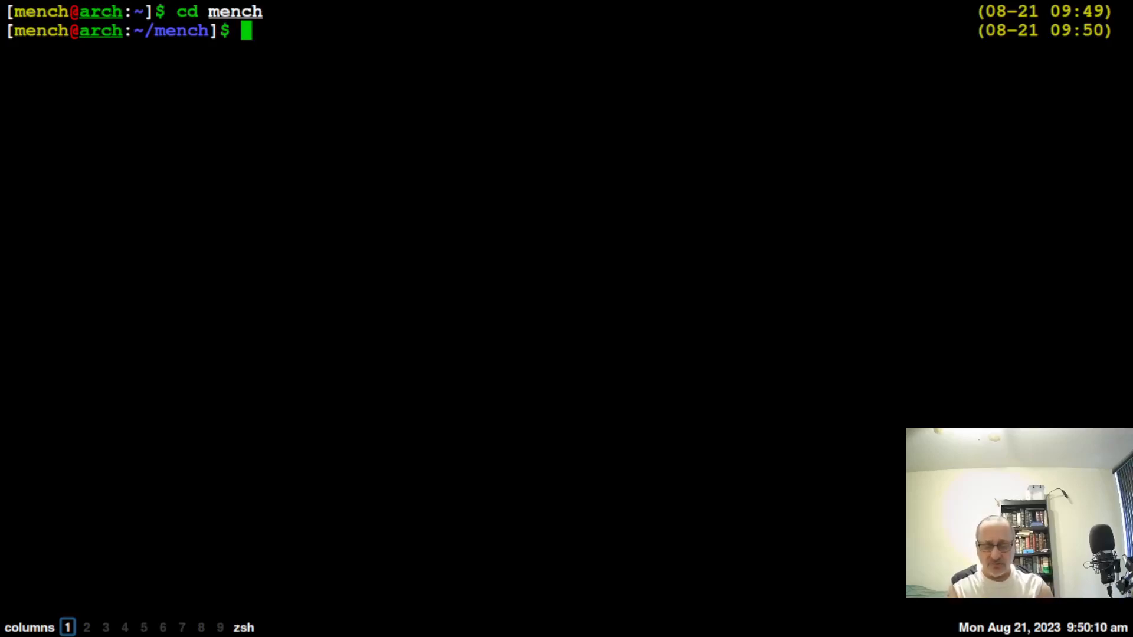
pyautogui.write('git pull')
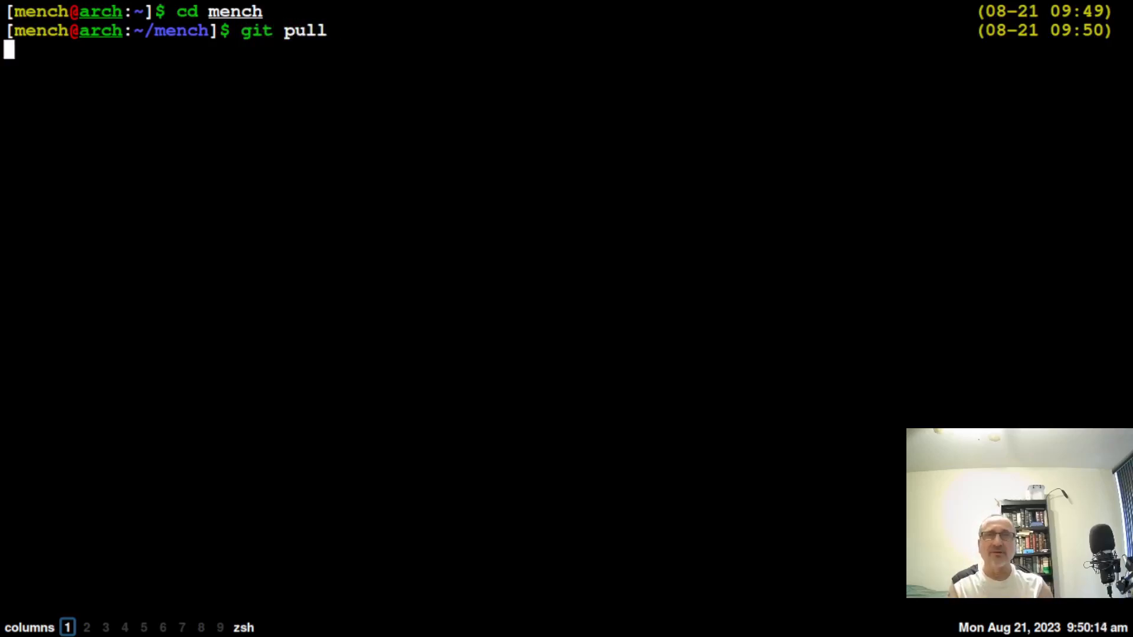
pyautogui.press('Return')
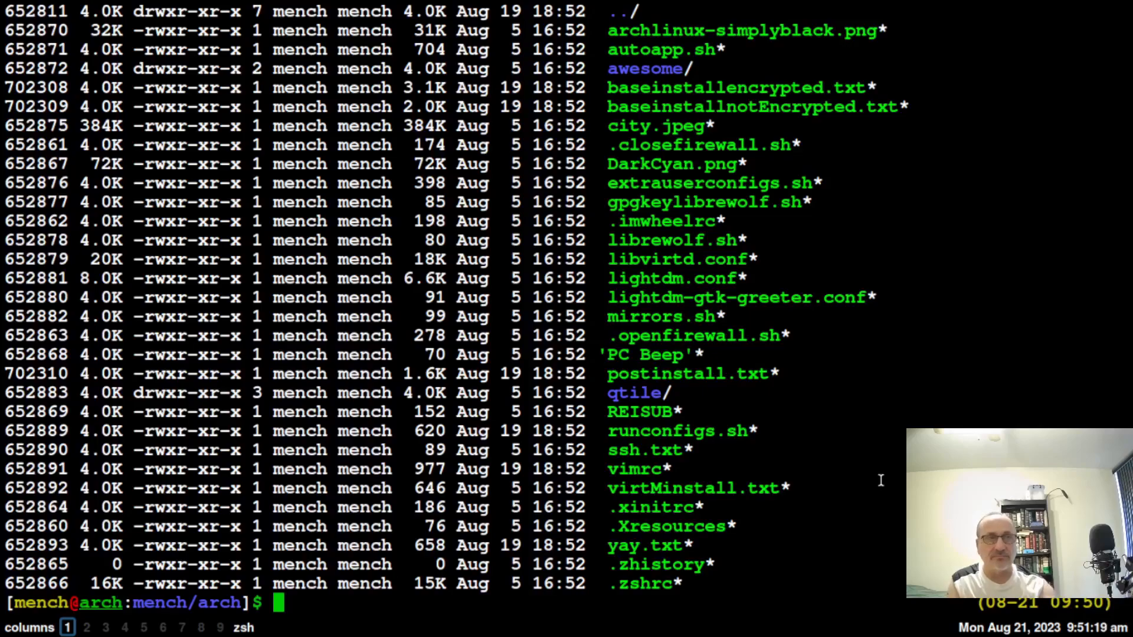
# Start typing su to switch to the root user
pyautogui.write('su')
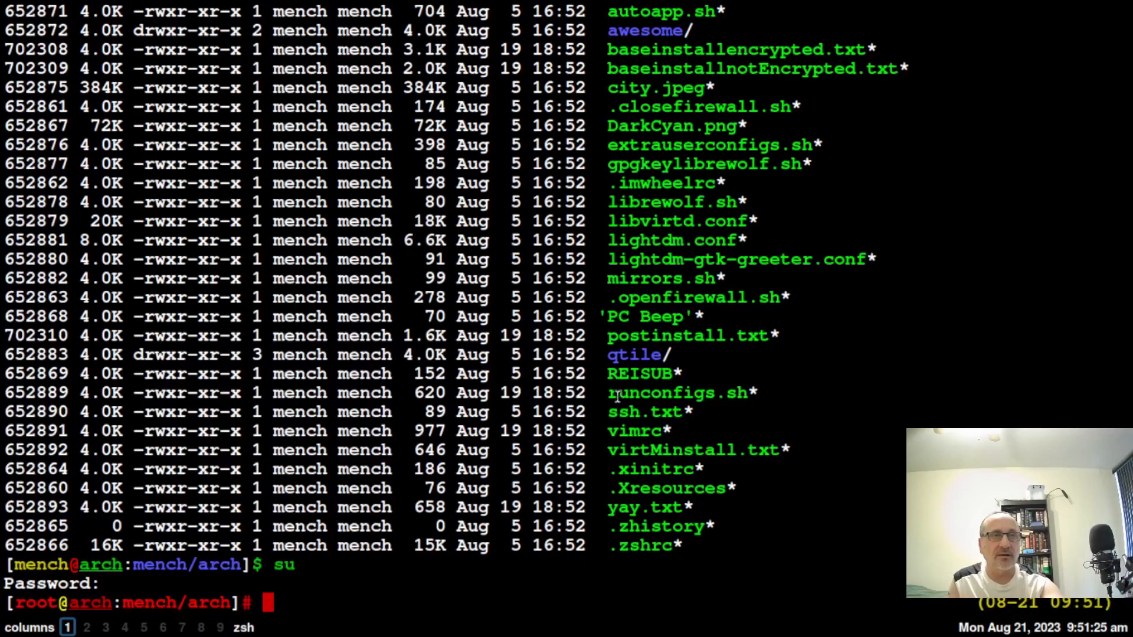
# Print the PC Beep file with cat and select rmmod in its output
pyautogui.doubleClick(628, 316)
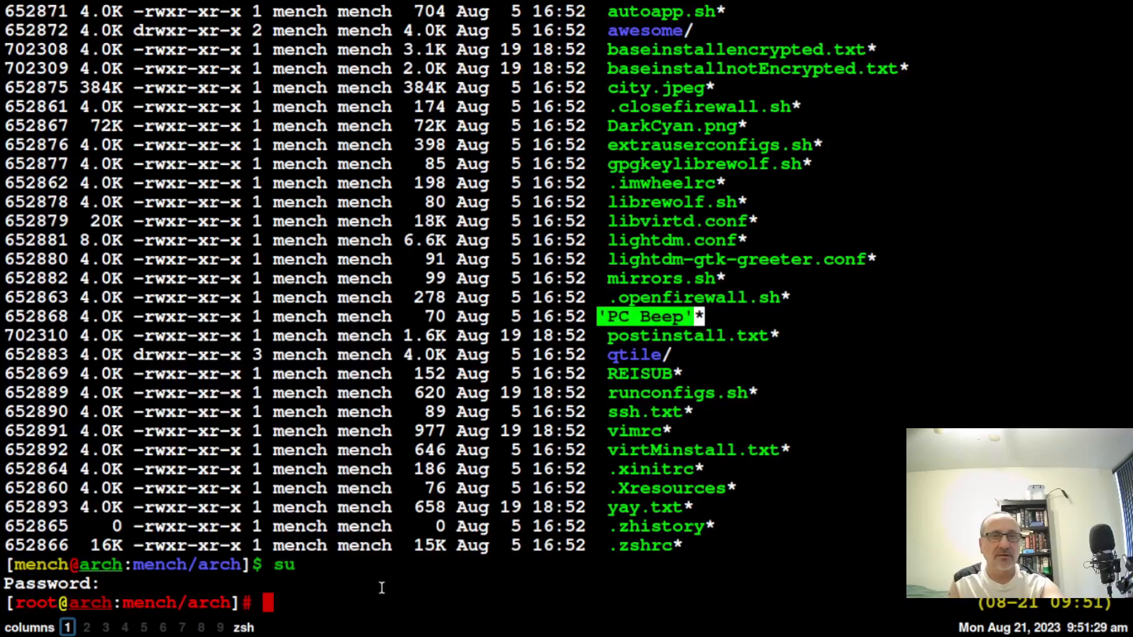
pyautogui.write('cat')
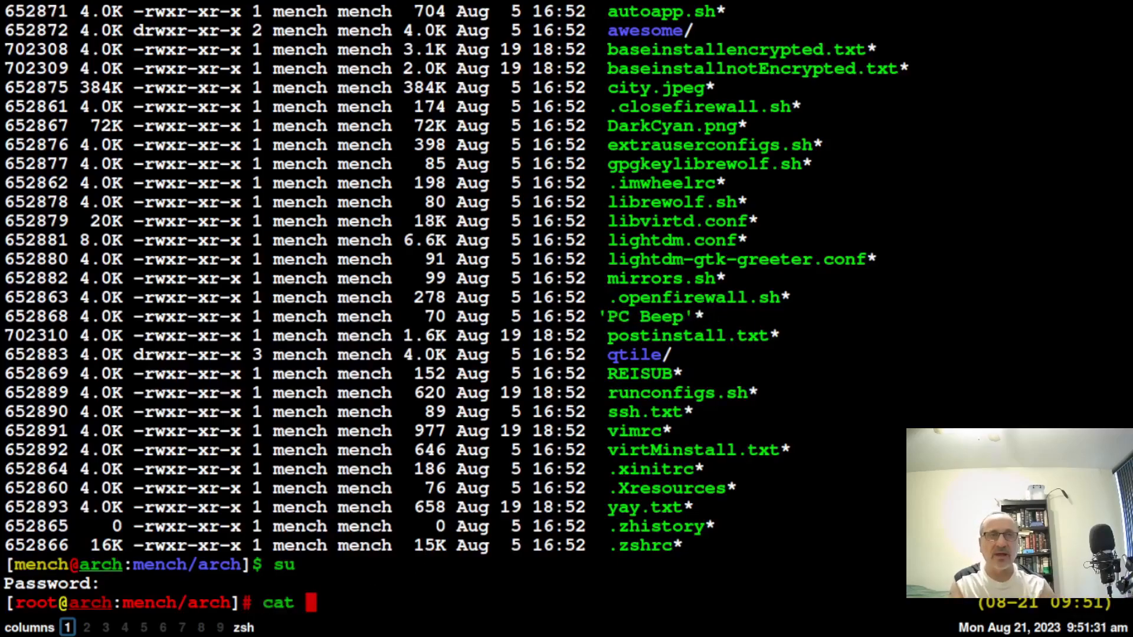
pyautogui.write('pc')
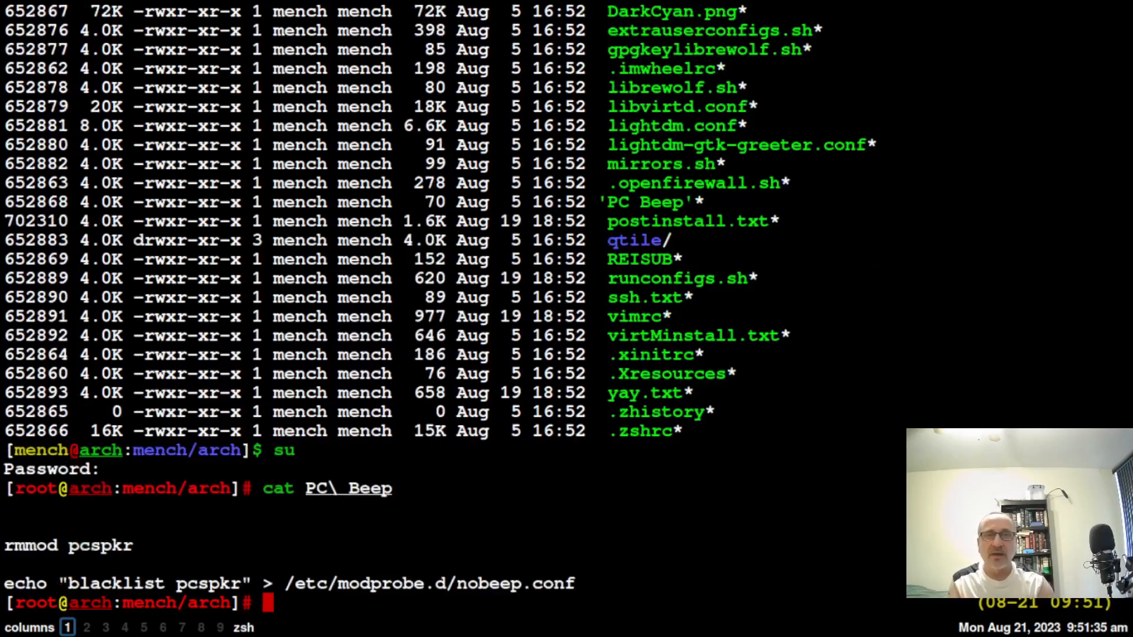
pyautogui.doubleClick(30, 545)
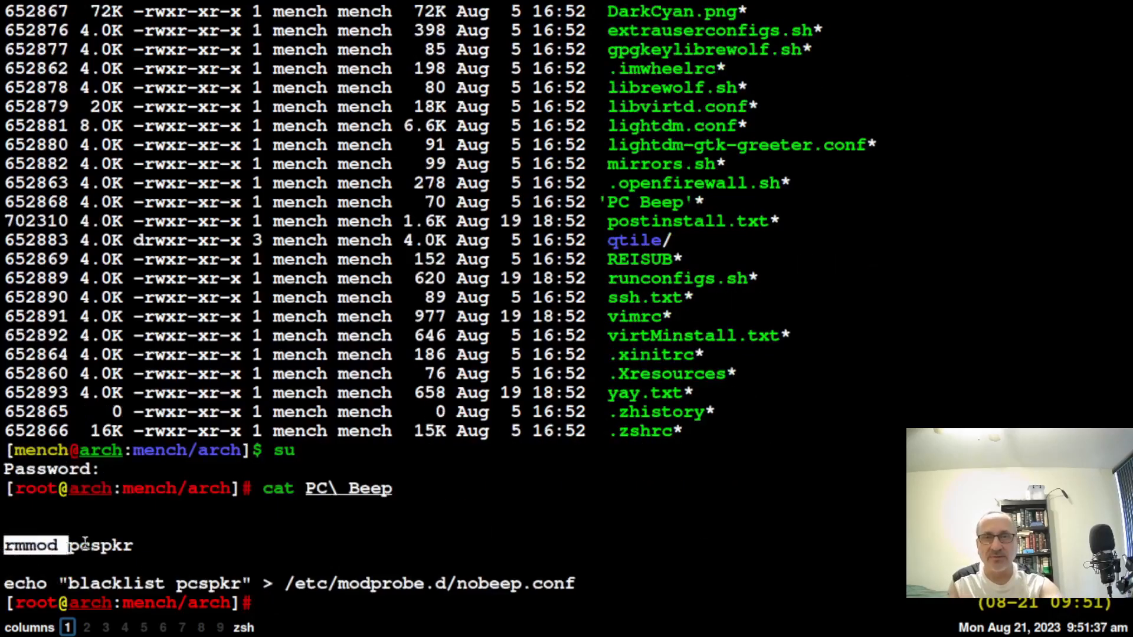